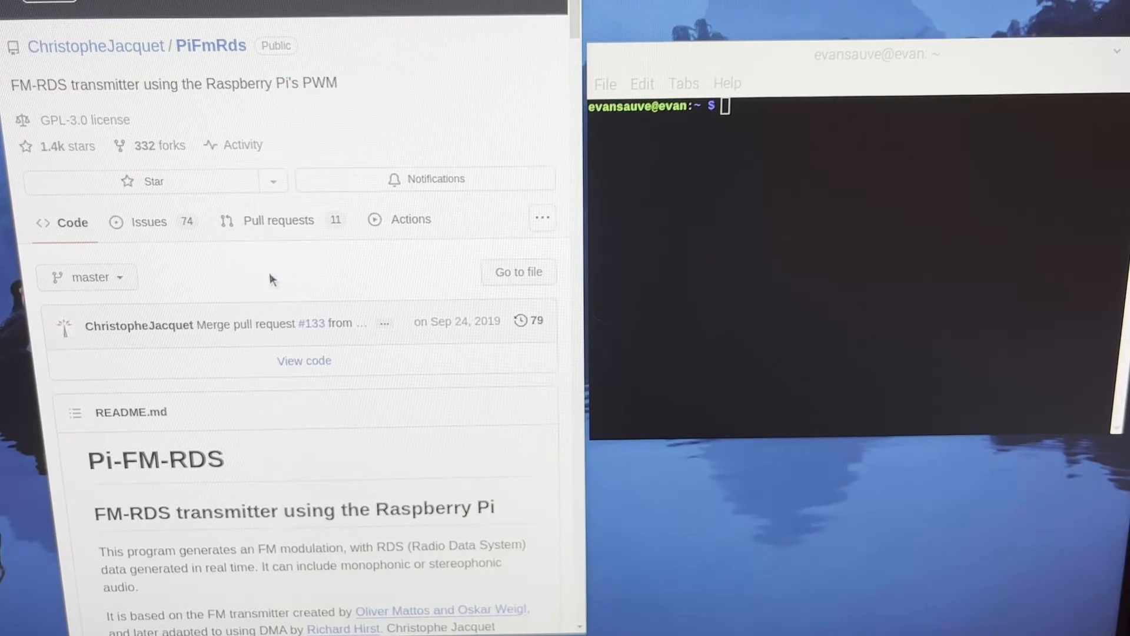
- Select the git clone command in the README's 'How to use it?' build steps
scroll("down", 3)
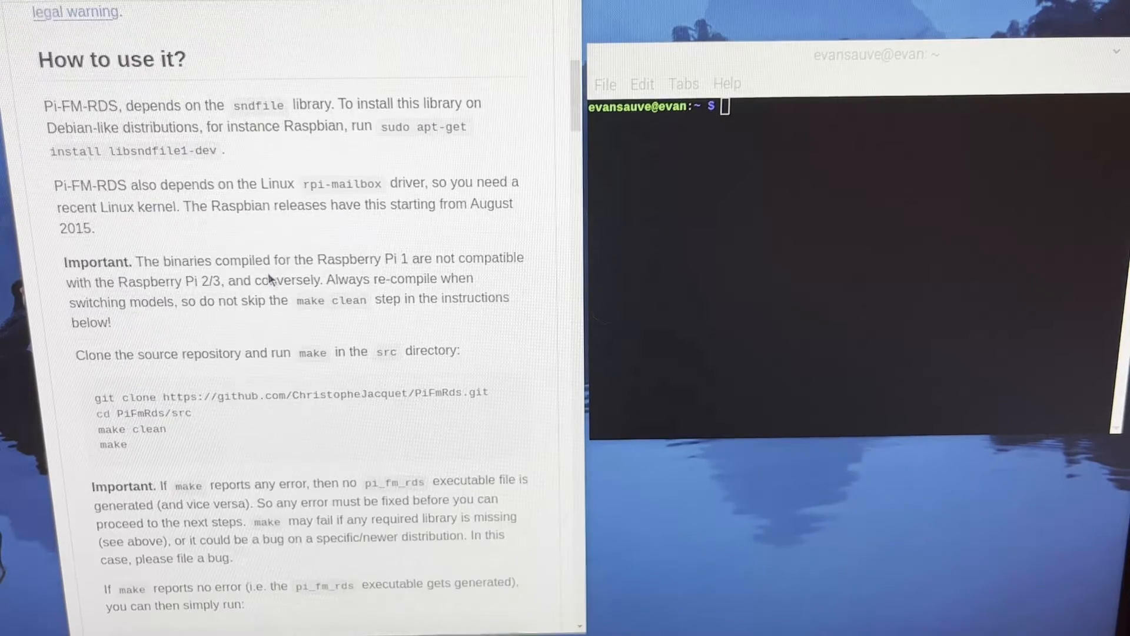
left_click_drag(40, 360, 621, 462)
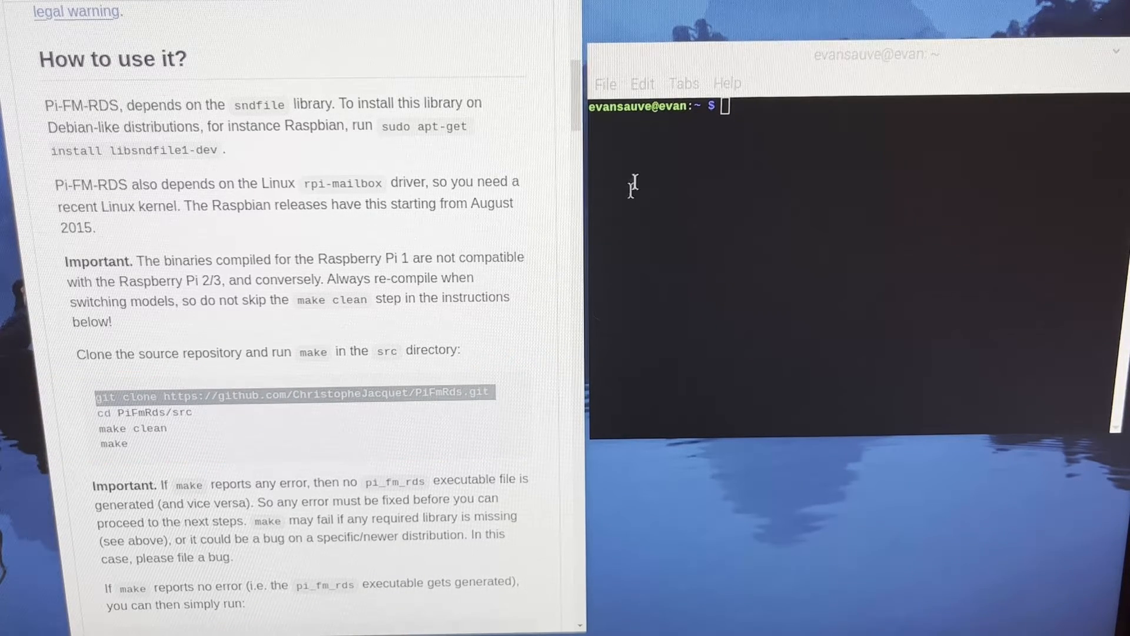
type("git clone https://github.com/ChristopheJacquet/PiFmRds.git")
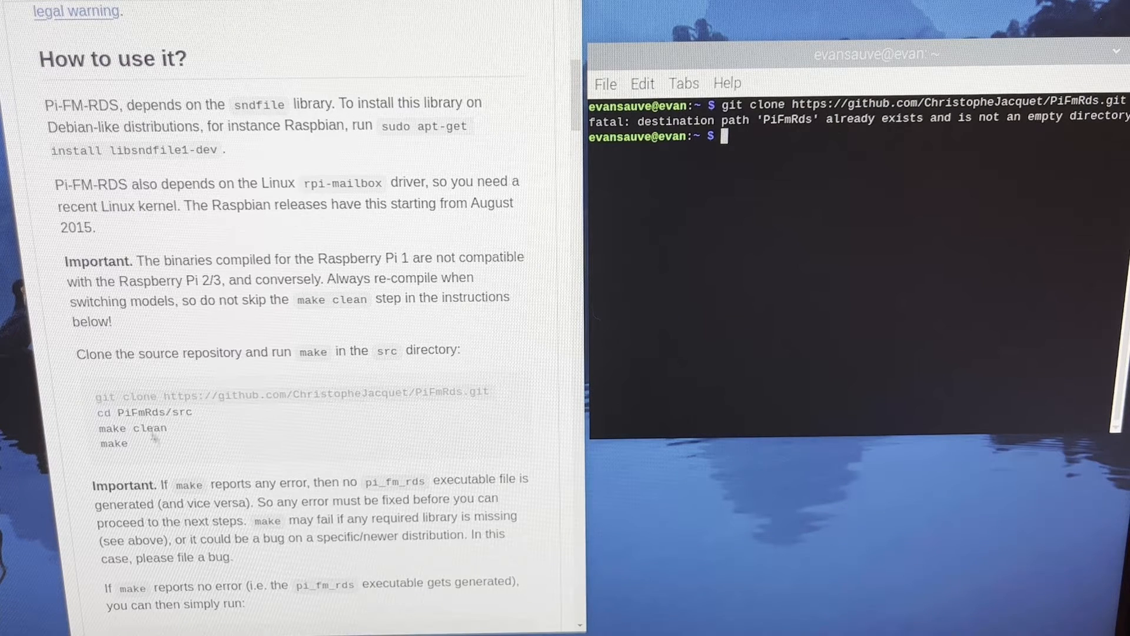
- Change into the PiFmRds/src directory using the README's cd command
double_click(147, 412)
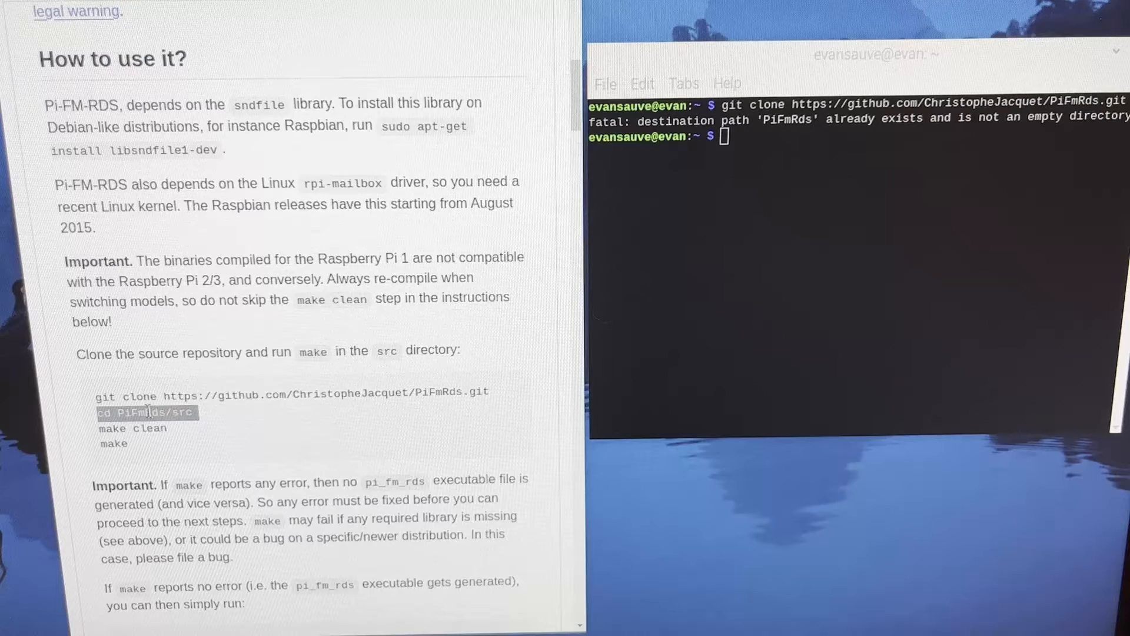
mouse_move(667, 183)
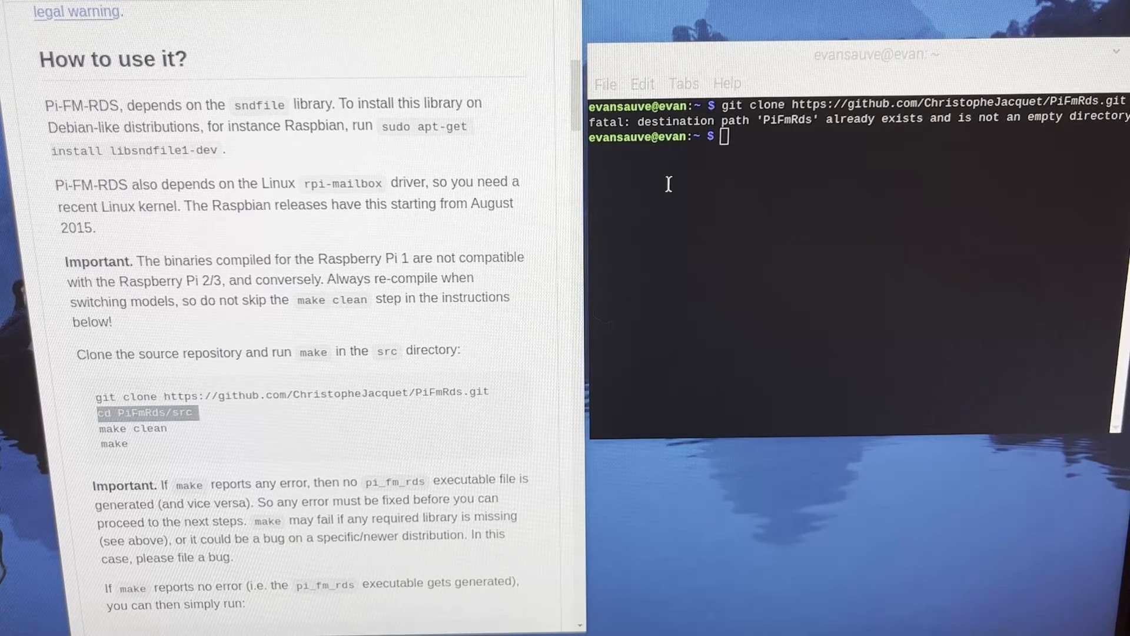
type("cd PiFmRds/src")
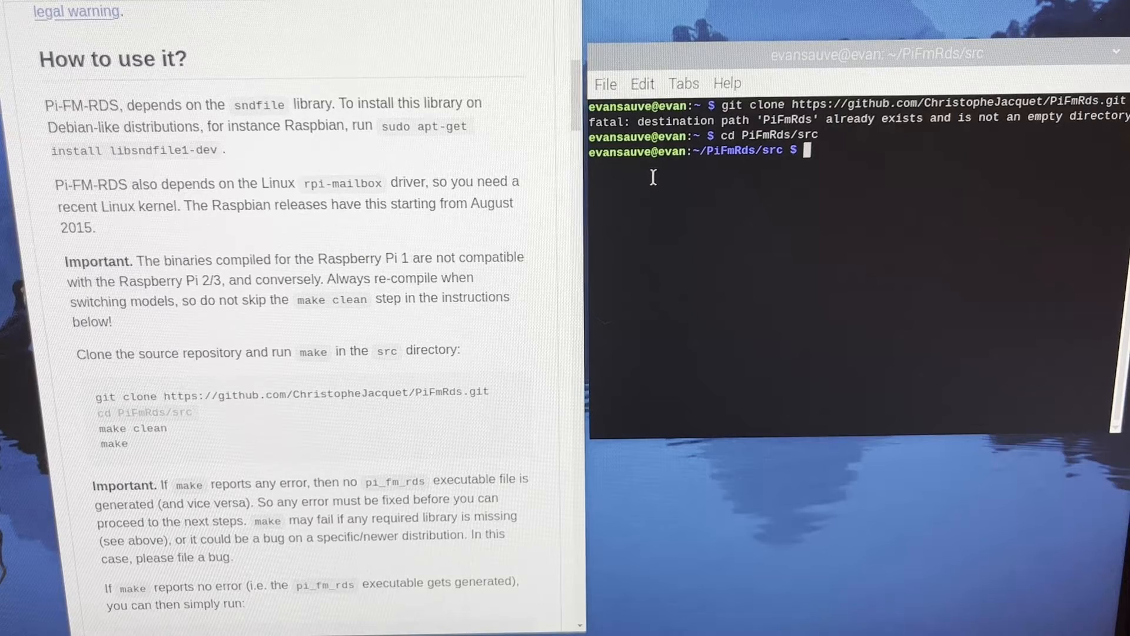
- Run 'make clean' so pi_fm_rds is cleaned and rebuilt with only pointer-cast warnings
double_click(112, 428)
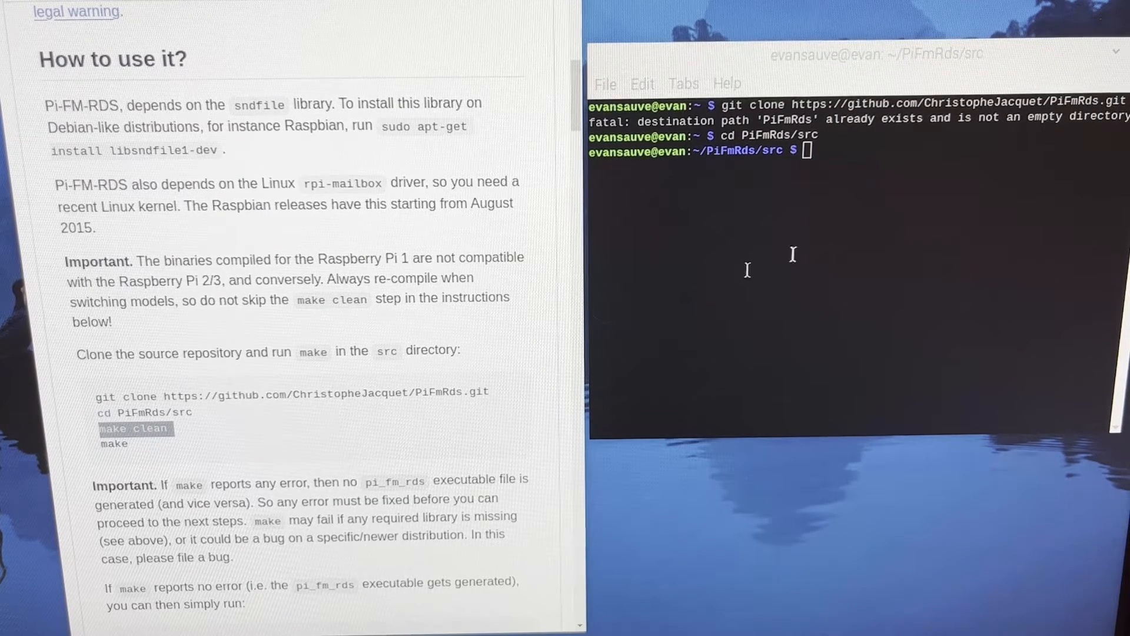
type("make clean")
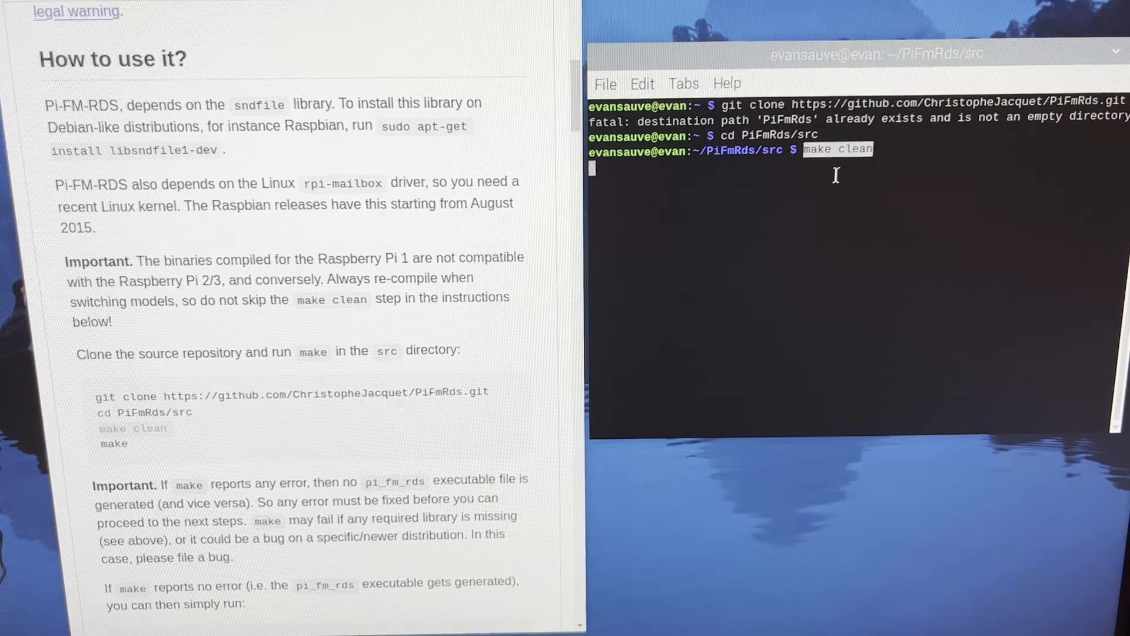
key("Return")
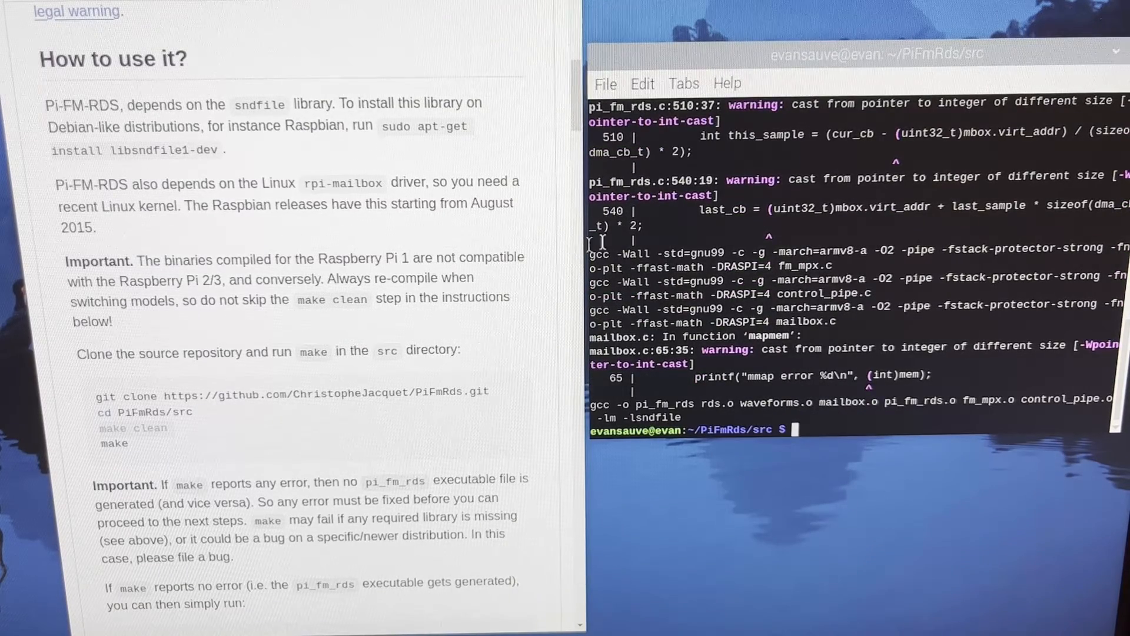
- Reach the 'sudo ./pi_fm_rds -audio sound.wav' instructions and select the default 107.9 frequency
scroll("down", 3)
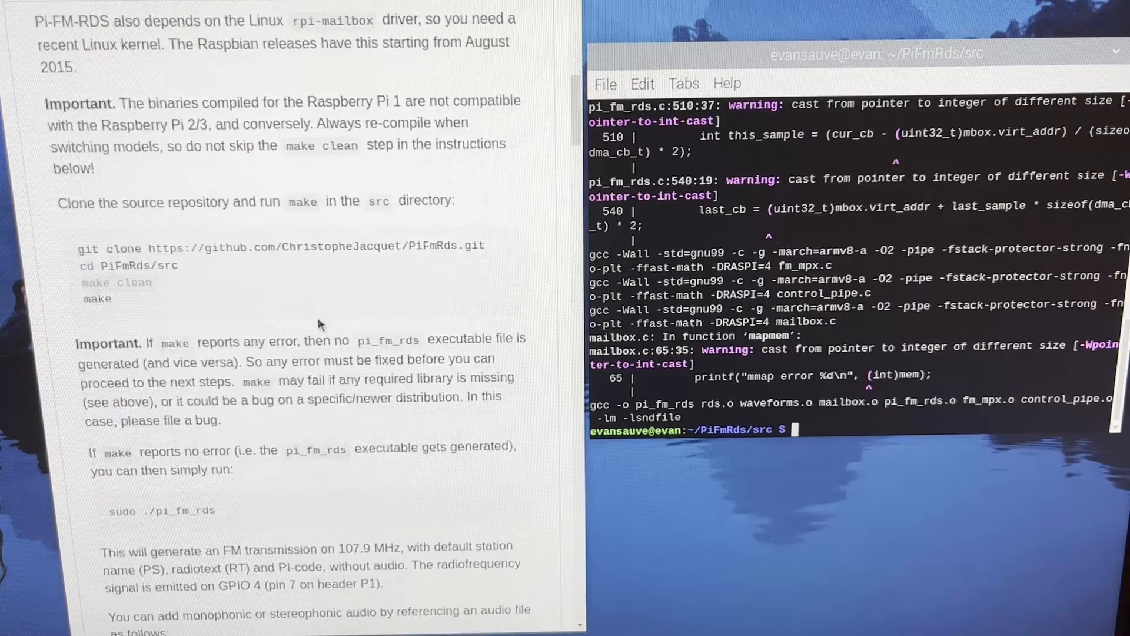
scroll("down", 3)
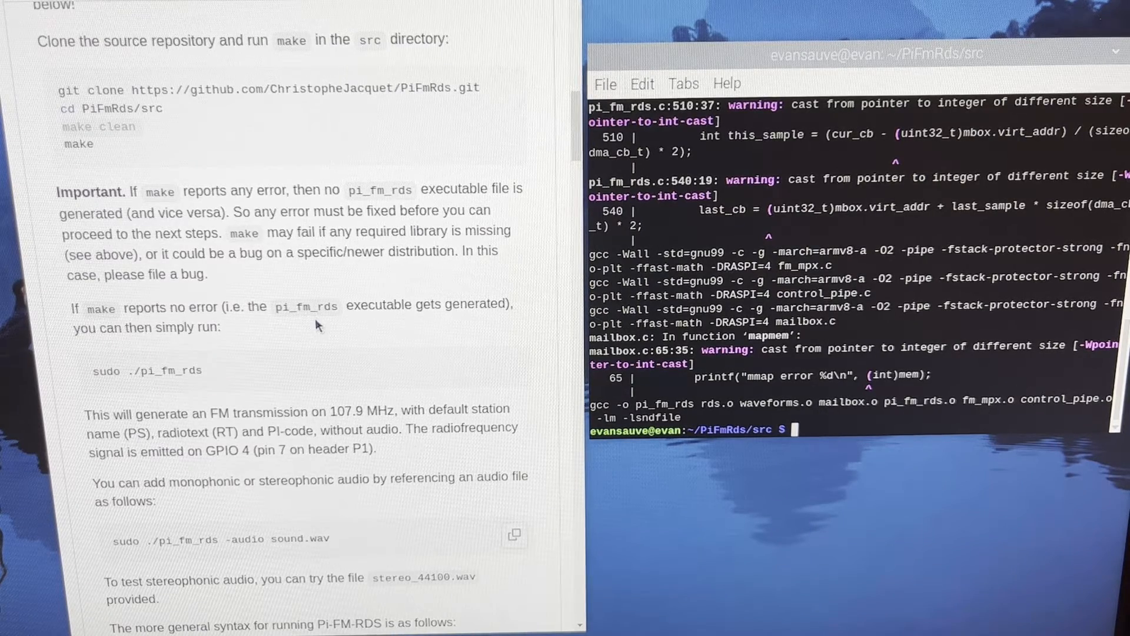
scroll("down", 3)
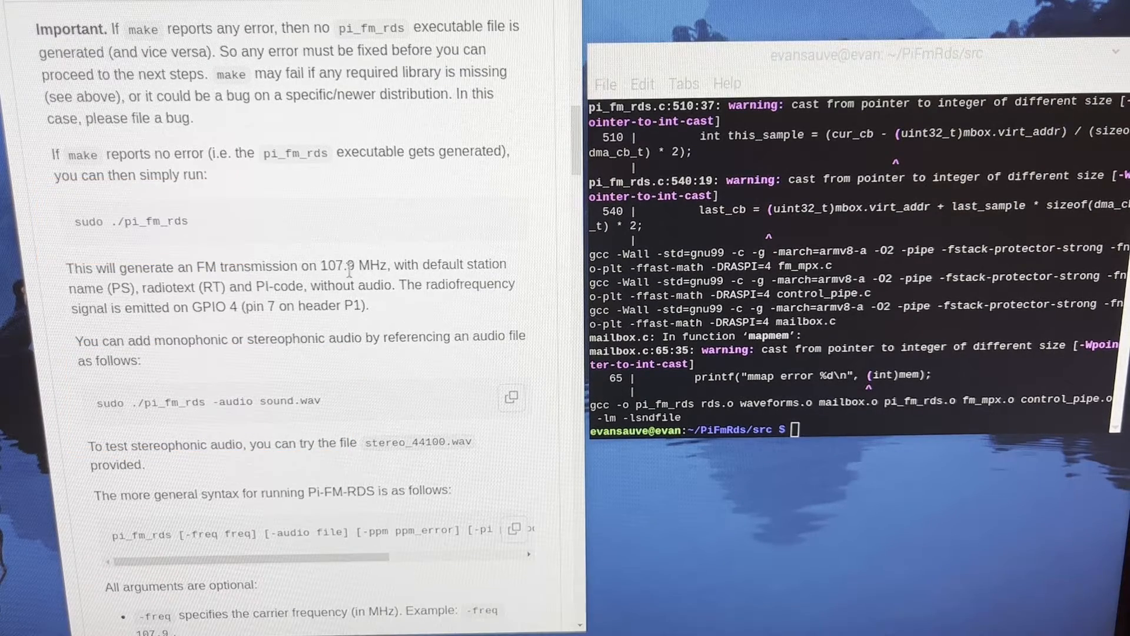
double_click(338, 265)
type("sudo ./pi_fm_rds -freq 90.1 -audio smooth_guitar.wav")
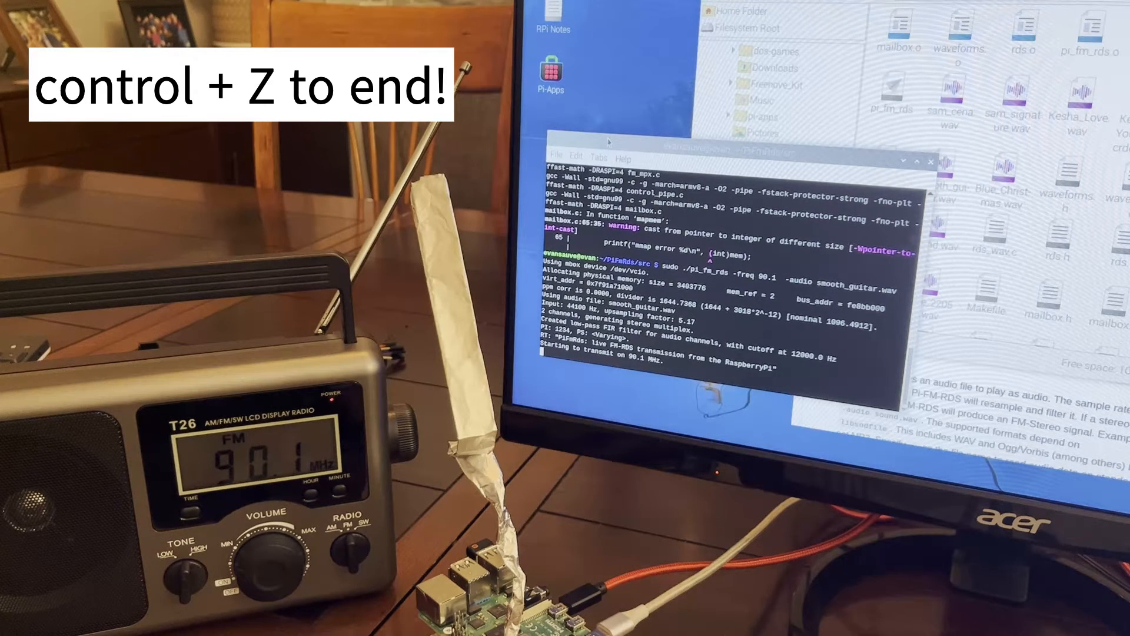
- Stop the pi_fm_rds 90.1 MHz broadcast with Ctrl+Z, returning to the prompt
key("ctrl+z")
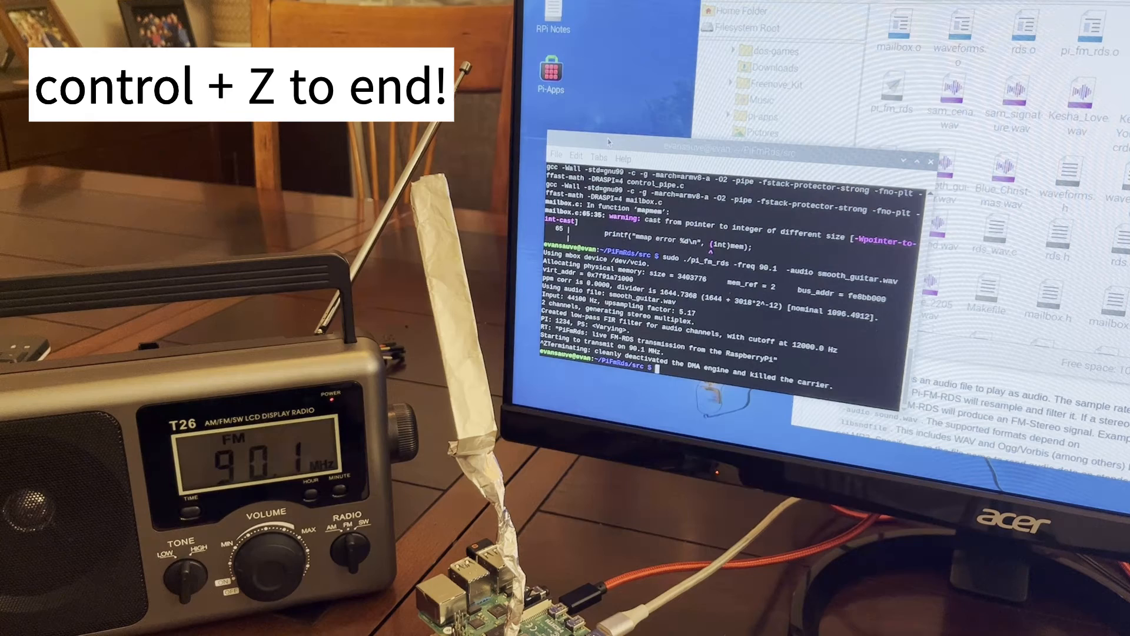